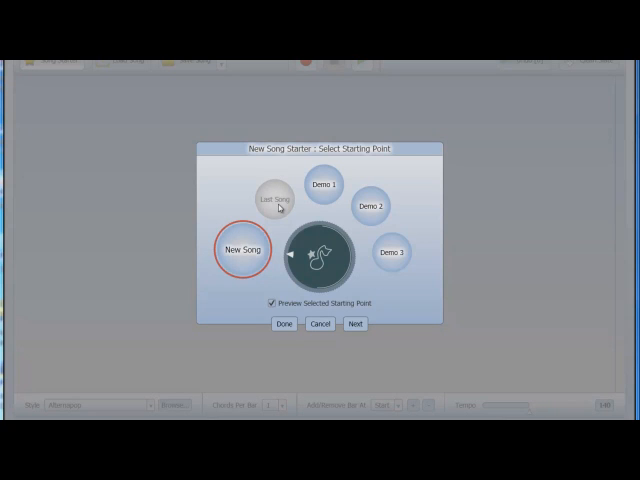
mouse_move(322, 182)
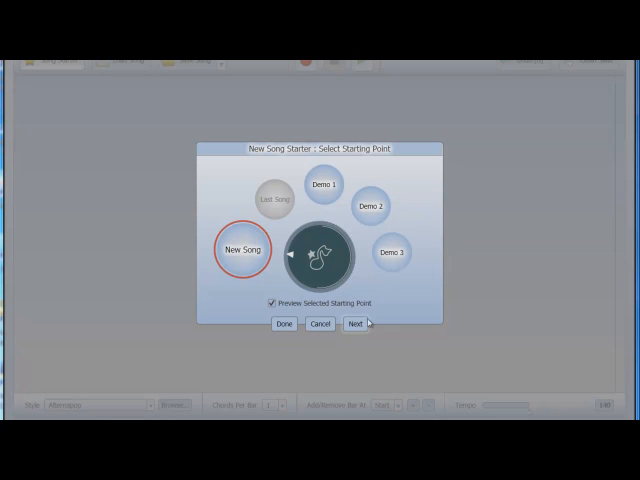
Step: Create a blank new song in the 50s Rock style, lowering the tempo from 125 to 120 bpm
left_click(354, 324)
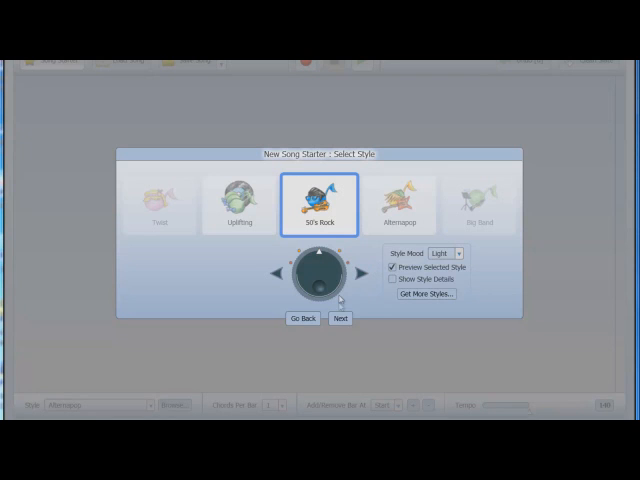
left_click(340, 318)
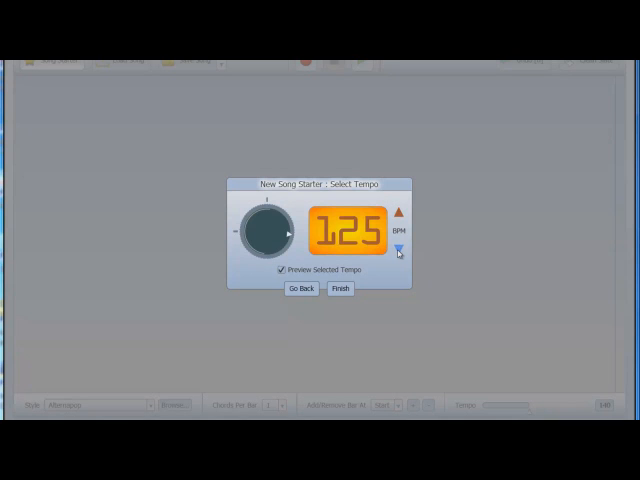
left_click(400, 250)
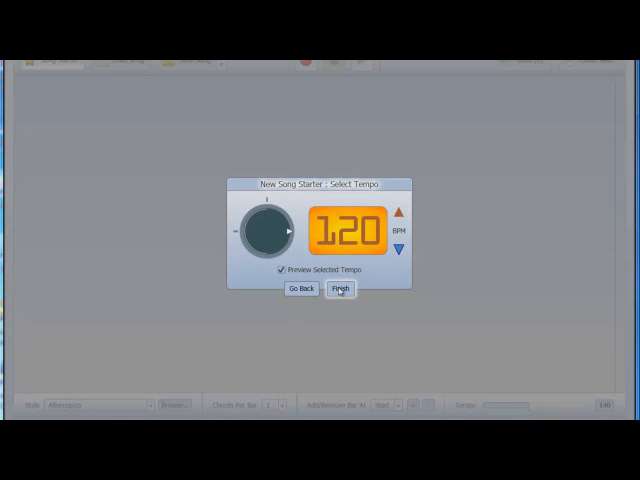
left_click(340, 290)
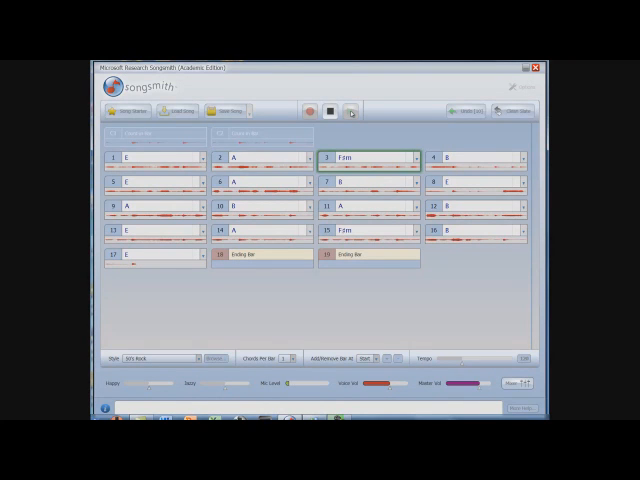
left_click(470, 156)
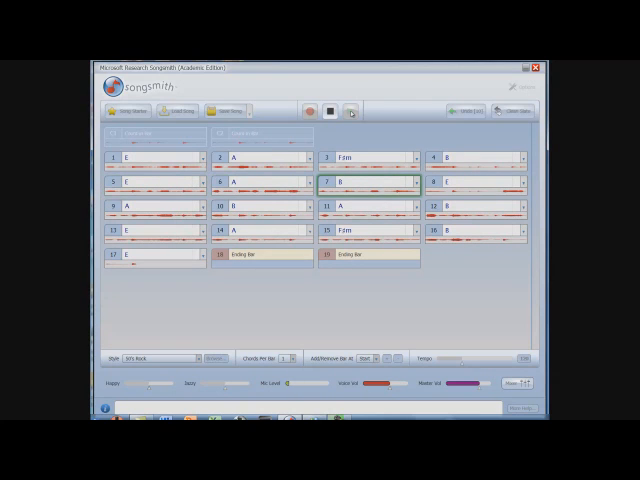
left_click(470, 184)
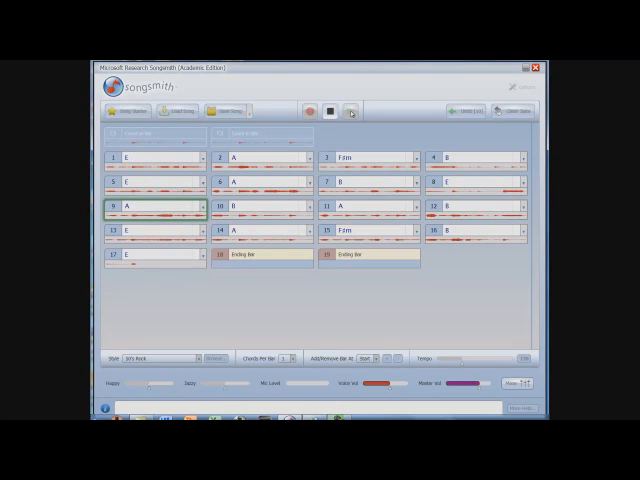
left_click(256, 206)
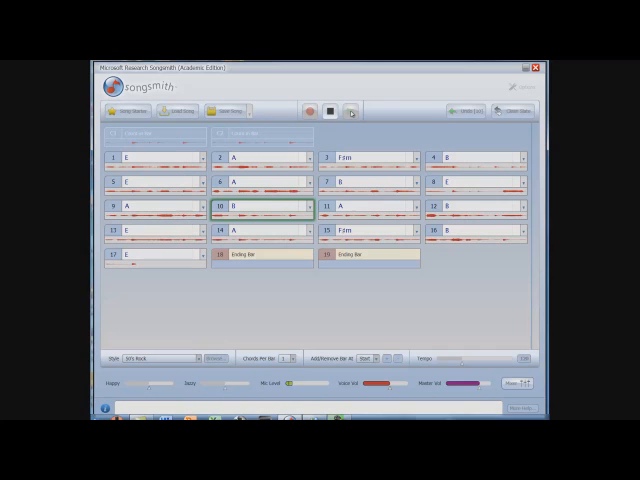
left_click(368, 208)
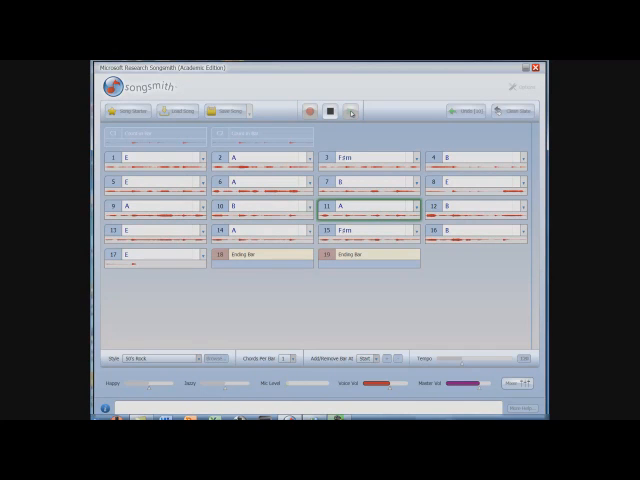
left_click(476, 204)
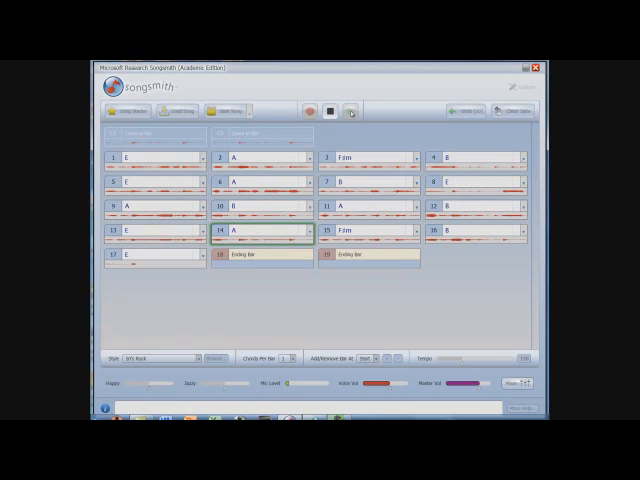
left_click(364, 232)
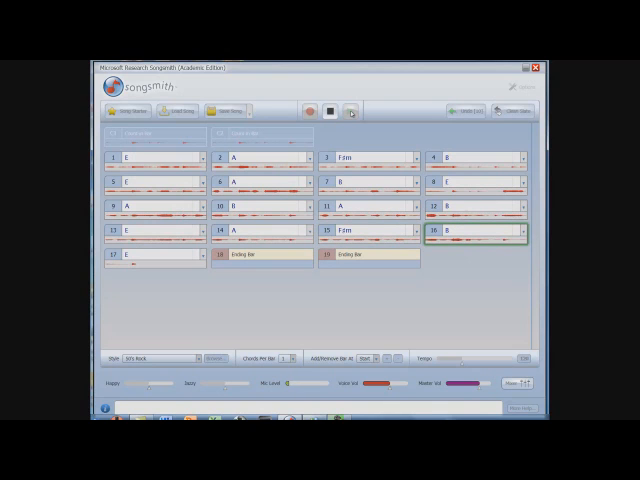
left_click(150, 258)
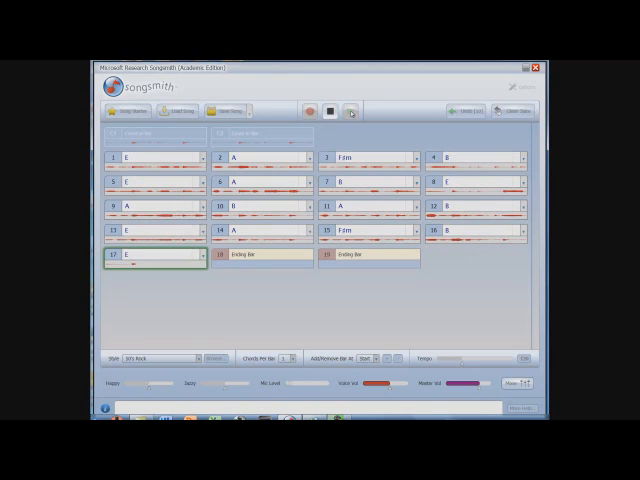
left_click(260, 258)
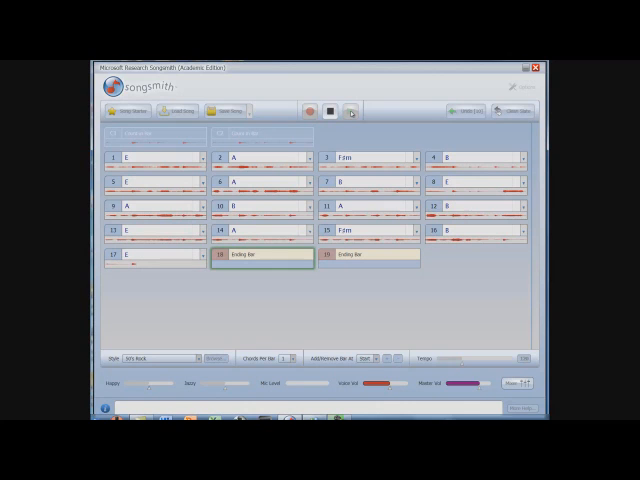
left_click(370, 262)
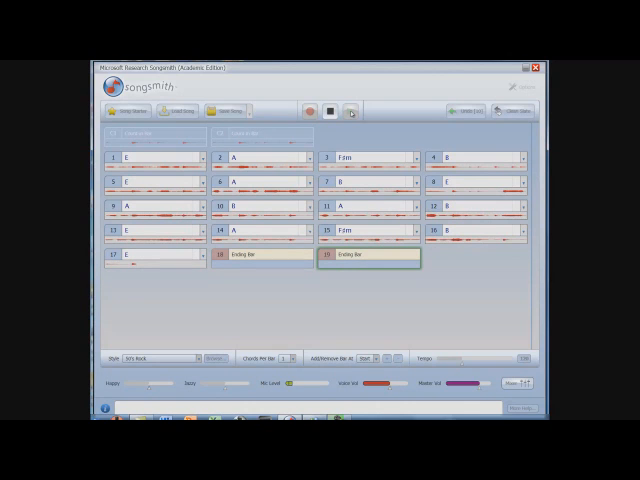
left_click(308, 112)
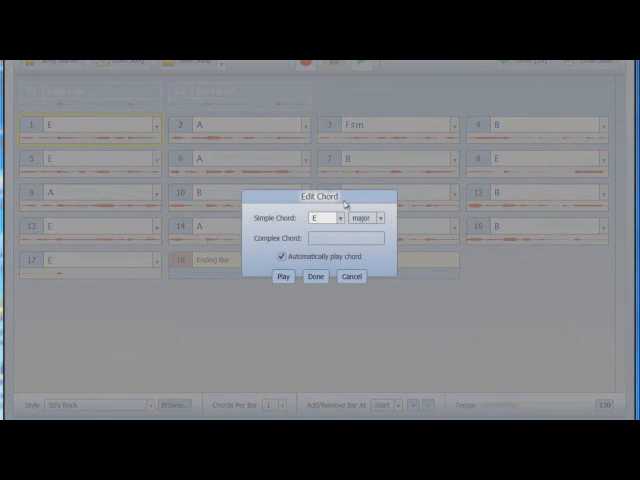
Step: In bar 1's Edit Chord dialog, review the Simple Chord root list (E) and the major/minor options
left_click(328, 216)
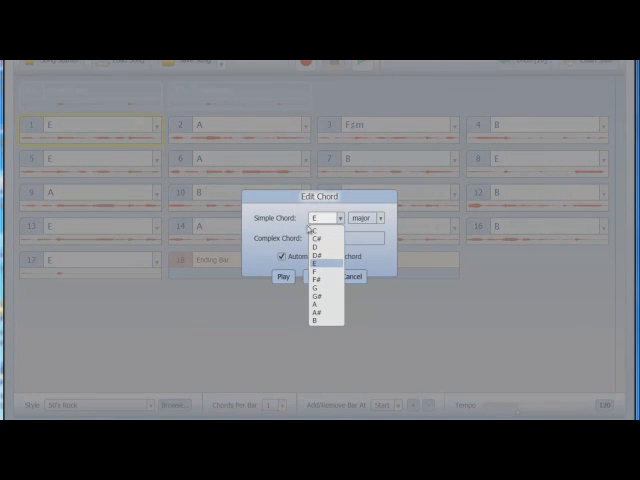
mouse_move(312, 324)
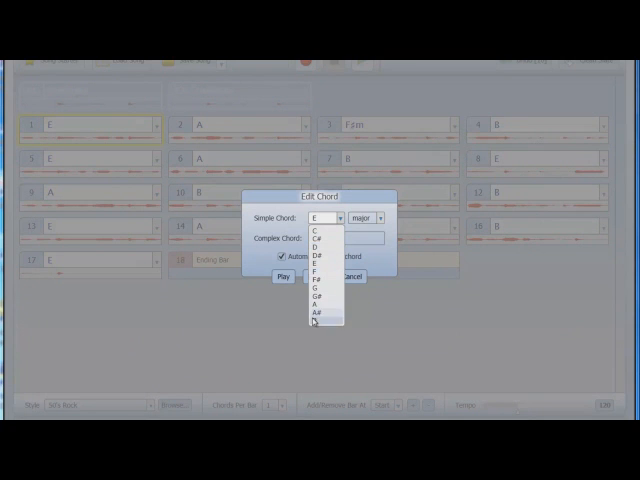
left_click(314, 216)
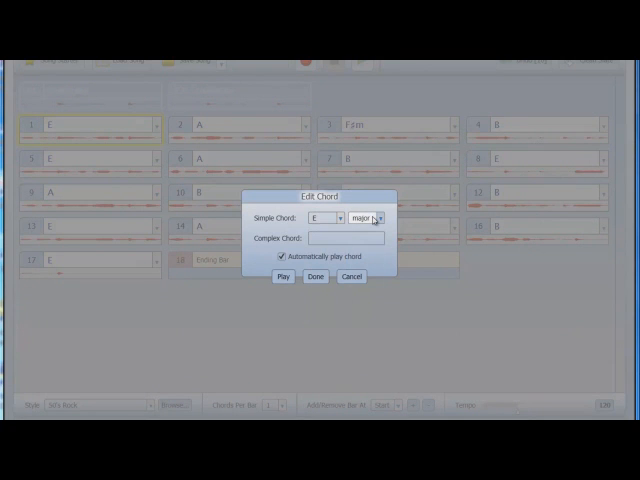
left_click(378, 218)
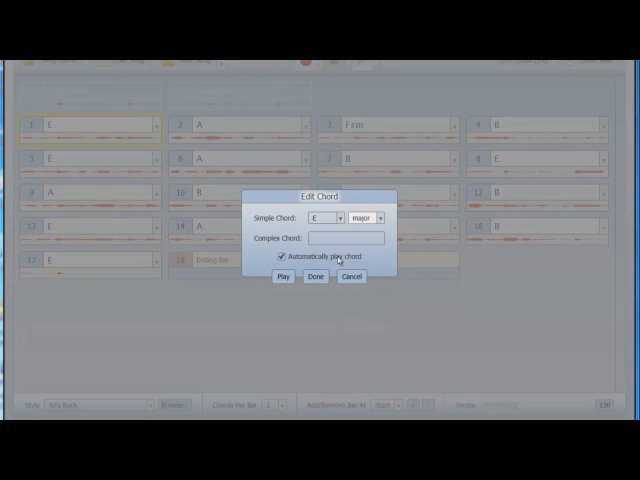
Step: Keep bar 1 as E major and show its chord context menu (Lock, Edit, Suggest, Clear)
left_click(316, 276)
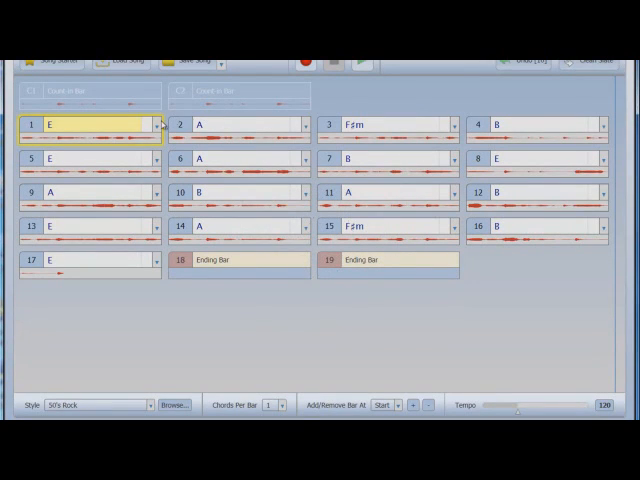
right_click(80, 124)
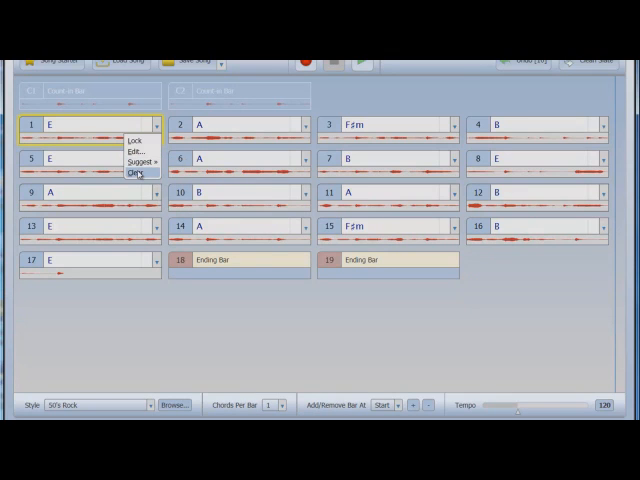
mouse_move(138, 138)
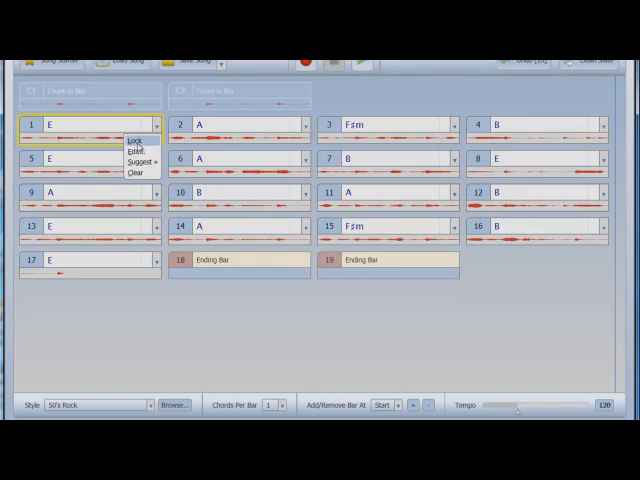